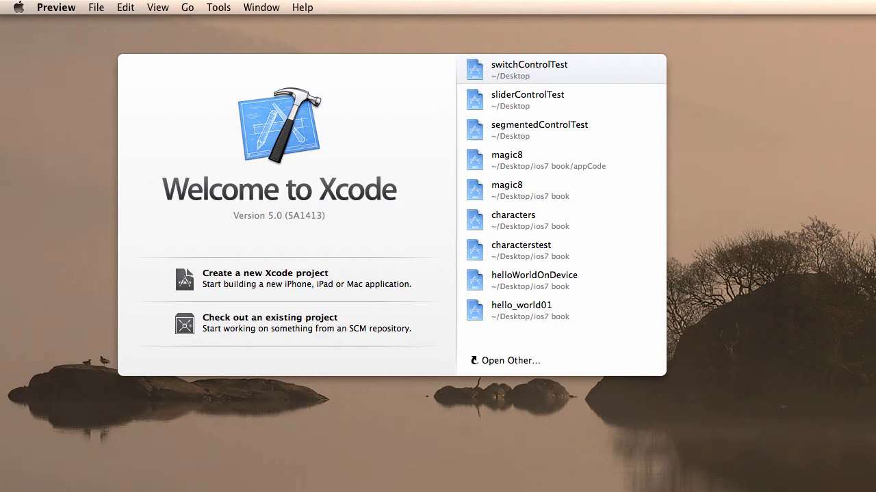
Step: Create a Single View Application project 'stepperControlTest' on the Desktop
left_click(265, 278)
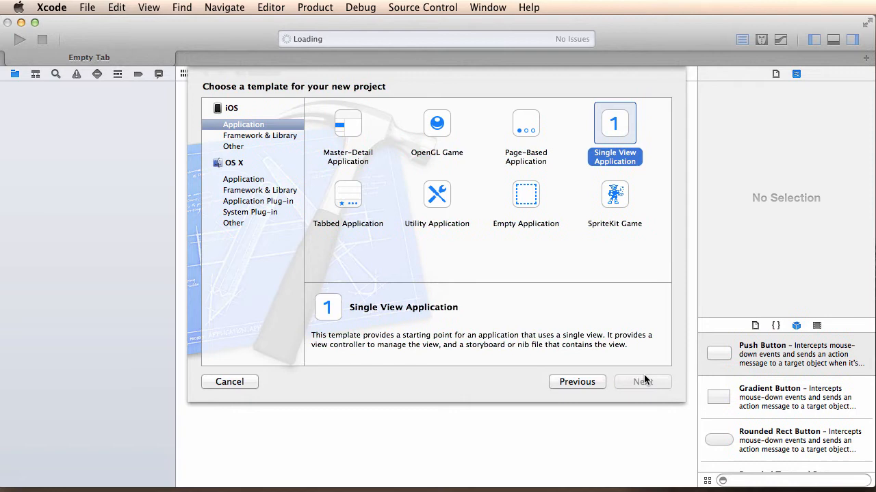
left_click(641, 382)
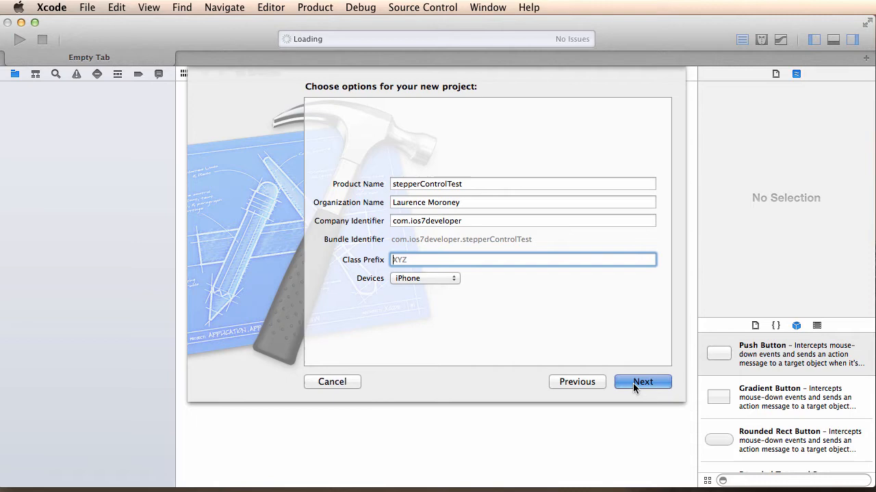
left_click(641, 382)
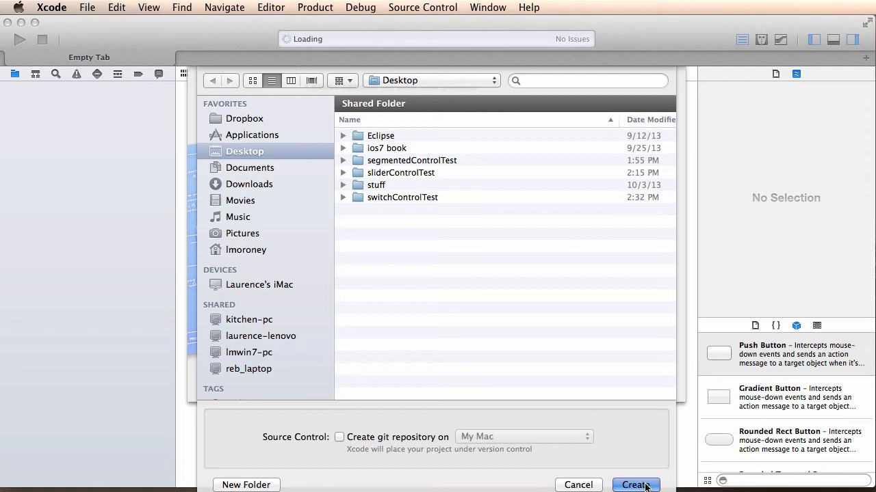
left_click(635, 485)
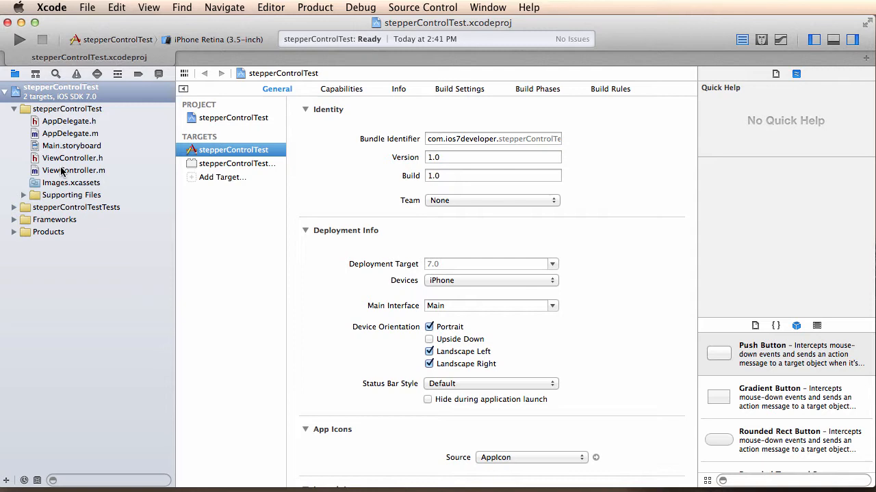
Step: In Main.storyboard, add a stepper plus 'How many eggs?' and 'You have 0 eggs' labels
left_click(72, 146)
type("label")
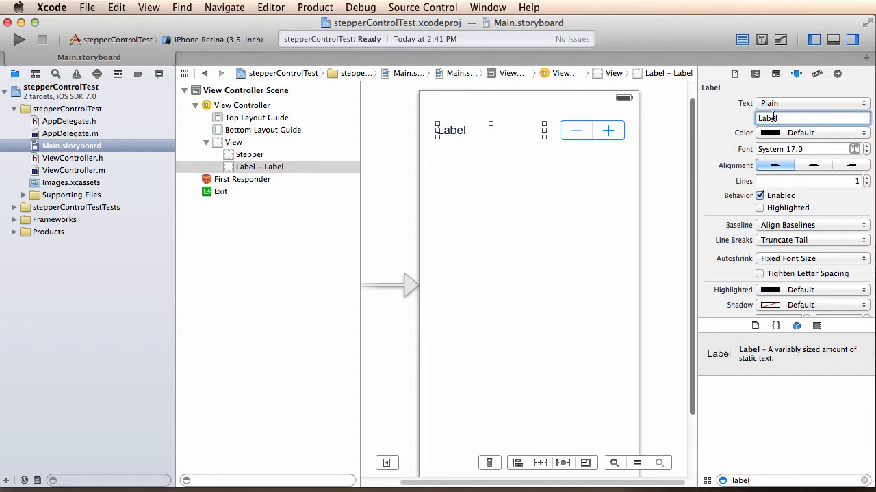
type("How many eggs?")
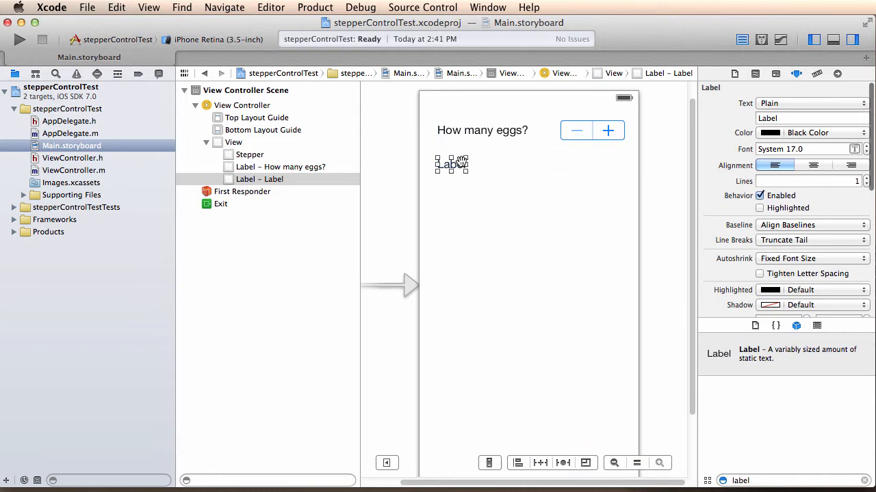
type("You have 0 eggs")
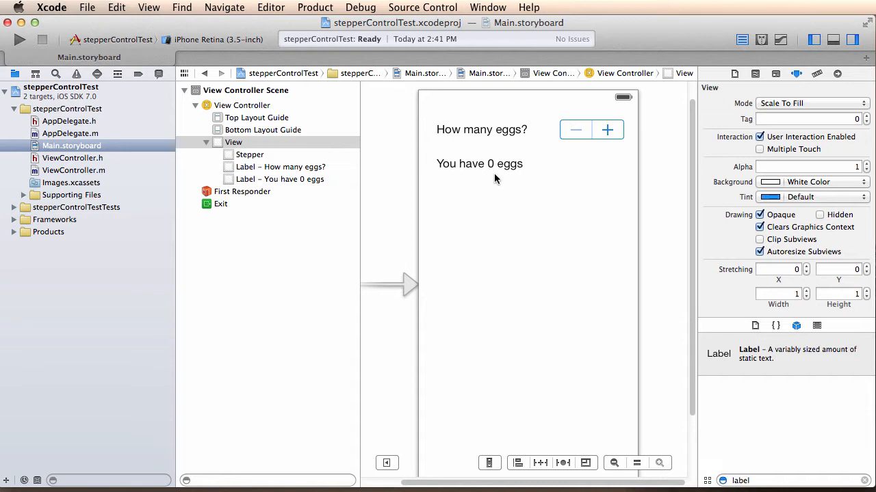
left_click(479, 164)
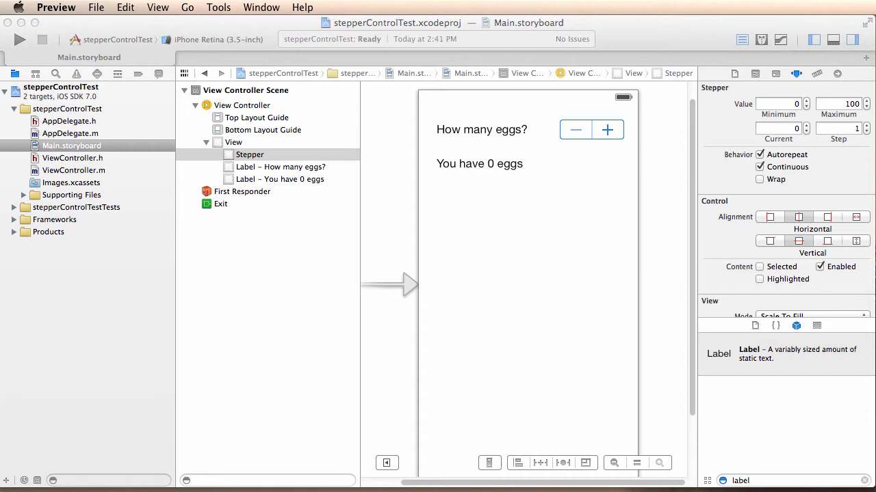
Step: Connect lblOutput and stpStepper outlets and a stepChanged: action into ViewController.h
left_click(761, 39)
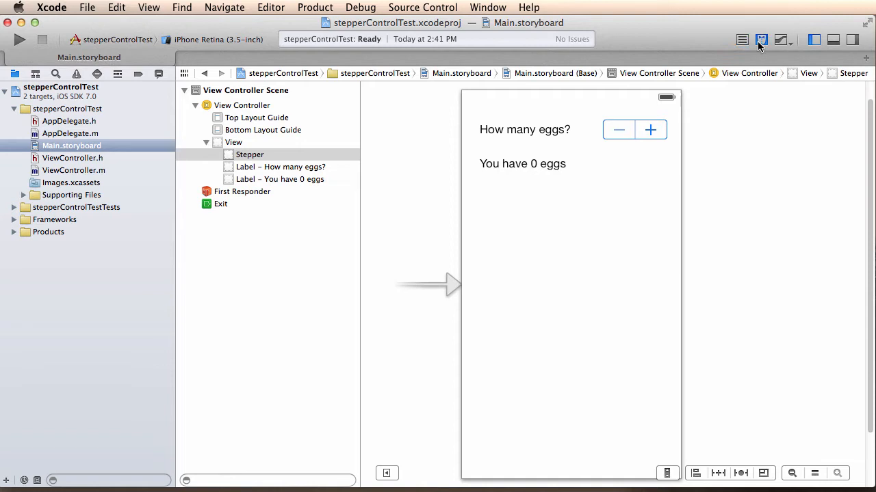
left_click(761, 39)
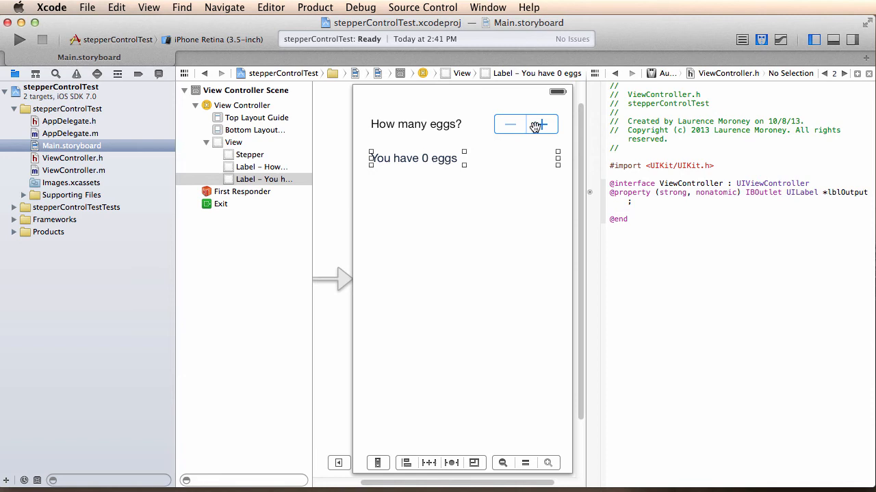
left_click_drag(525, 124, 608, 219)
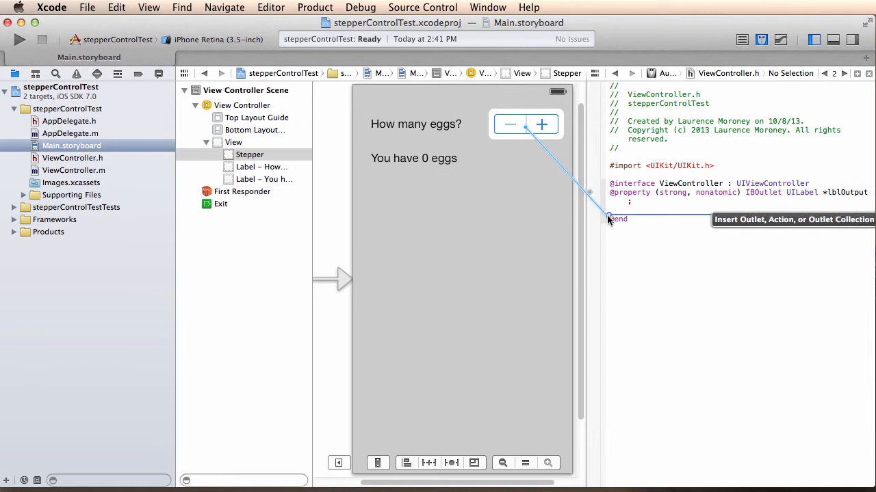
left_click_drag(541, 124, 608, 210)
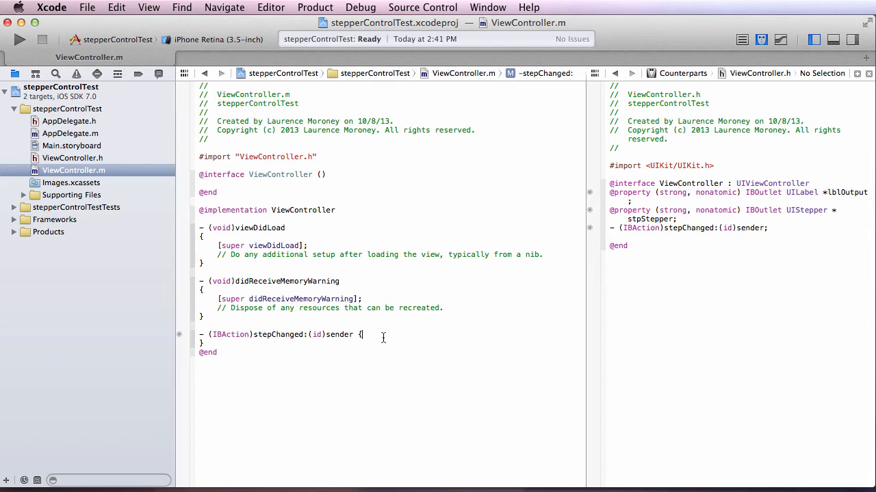
Step: Store _stpStepper.value in numberOfEggs and set _lblOutput.text to 'You have %d eggs'
key("return")
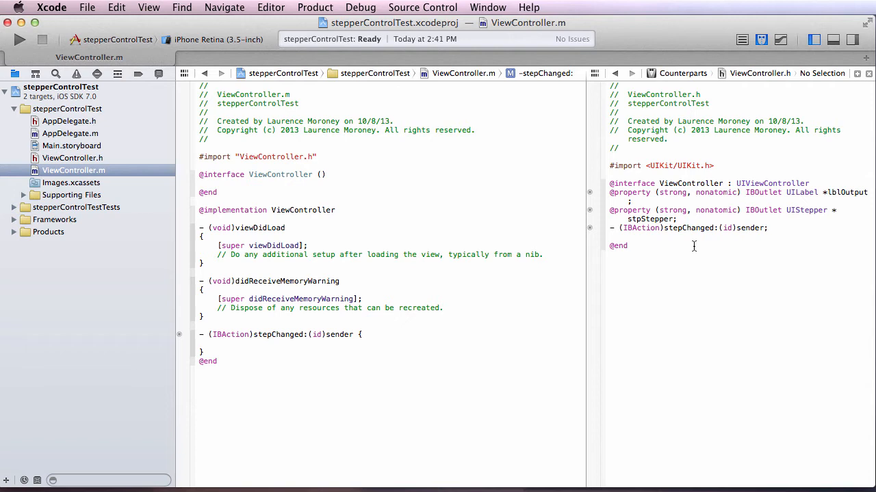
type("int numberOfEggs")
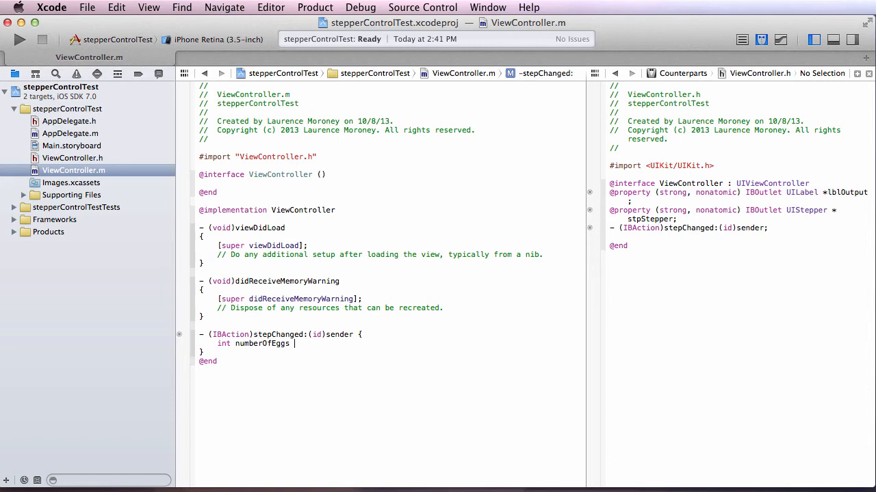
type("= _stpStepper")
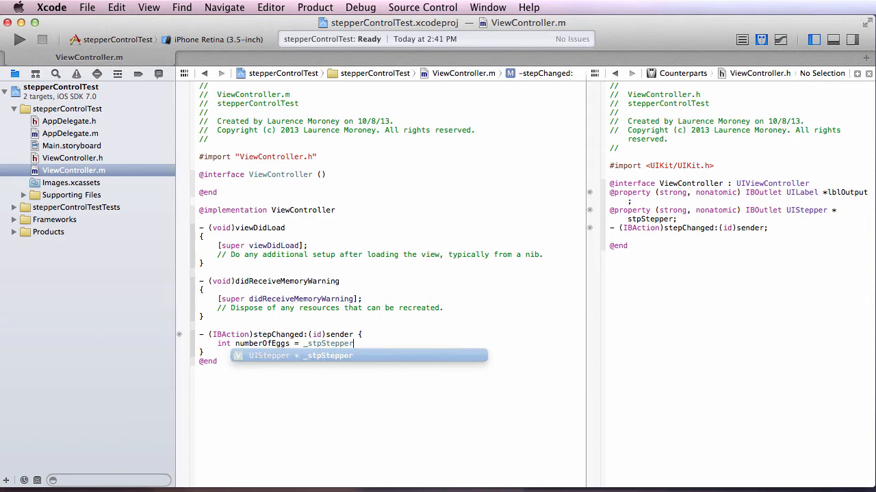
type(".value;")
type("_lblOutput.text = [NSString stringWithFormat:@")
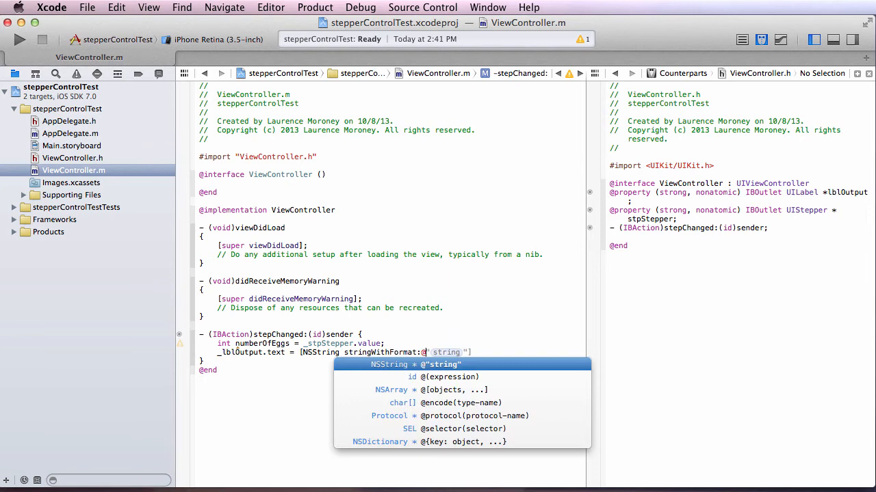
type("You have %d eggs\"")
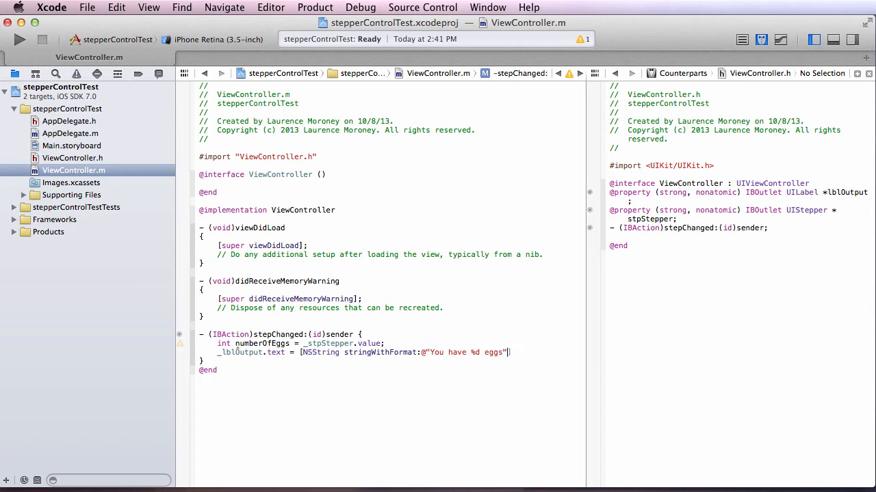
type(",")
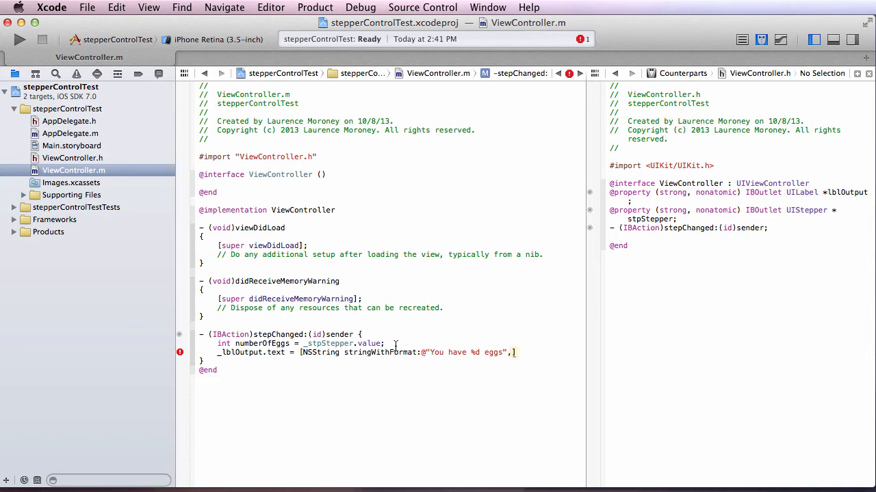
type("value")
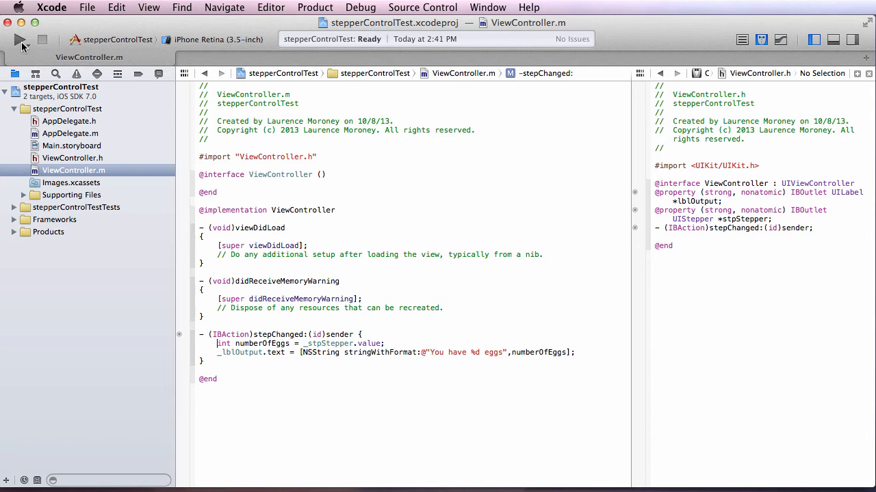
Step: Run the app and step the egg count up and back down in the Simulator
left_click(20, 39)
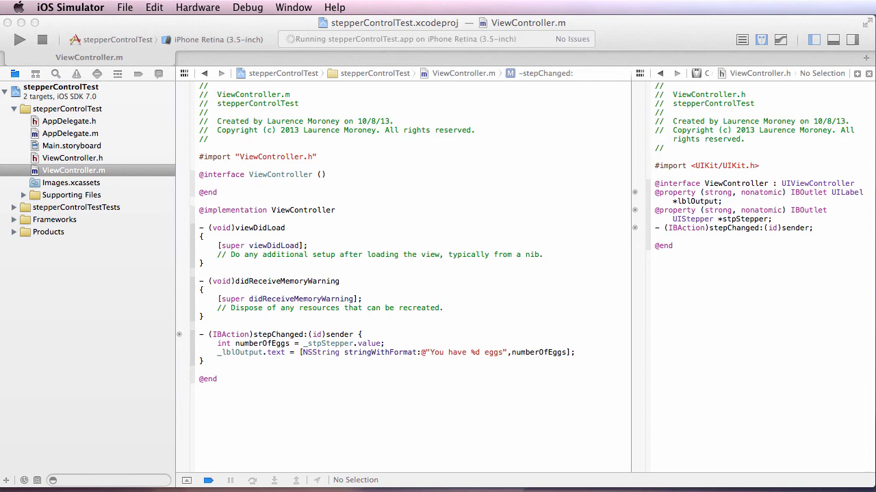
left_click(667, 140)
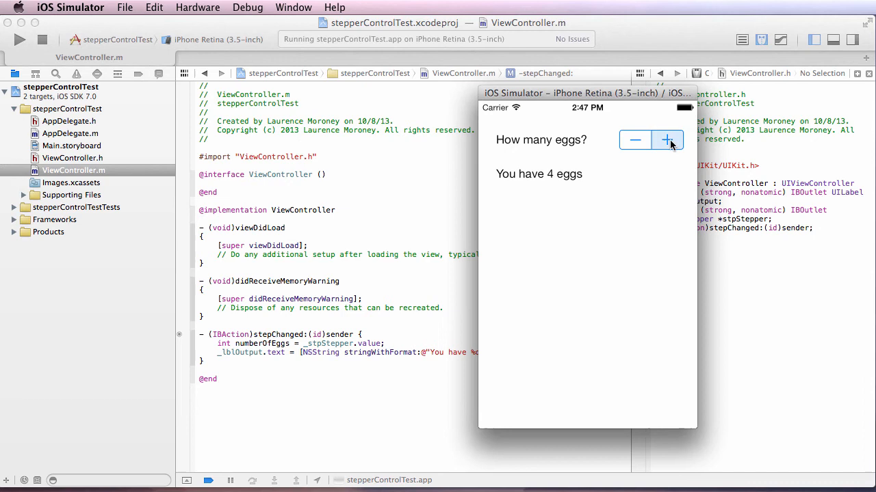
left_click(634, 139)
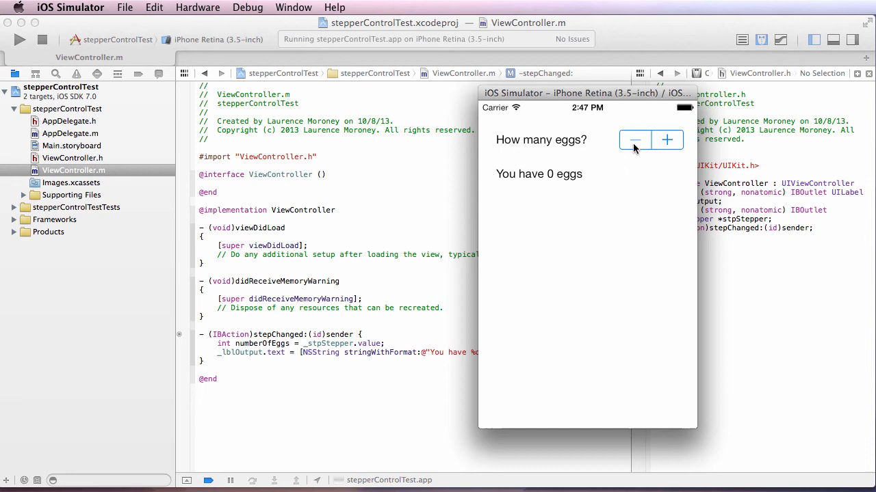
left_click(666, 139)
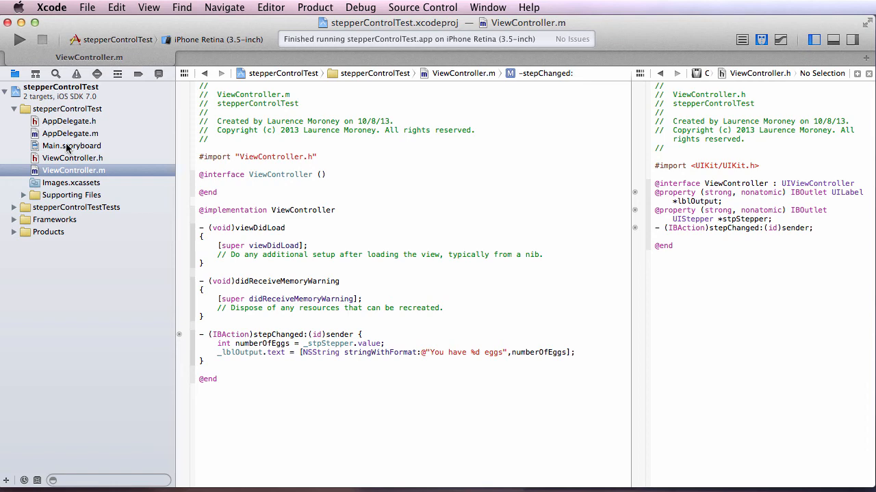
Step: Set the storyboard stepper's step value to 2 and rebuild the app
left_click(71, 146)
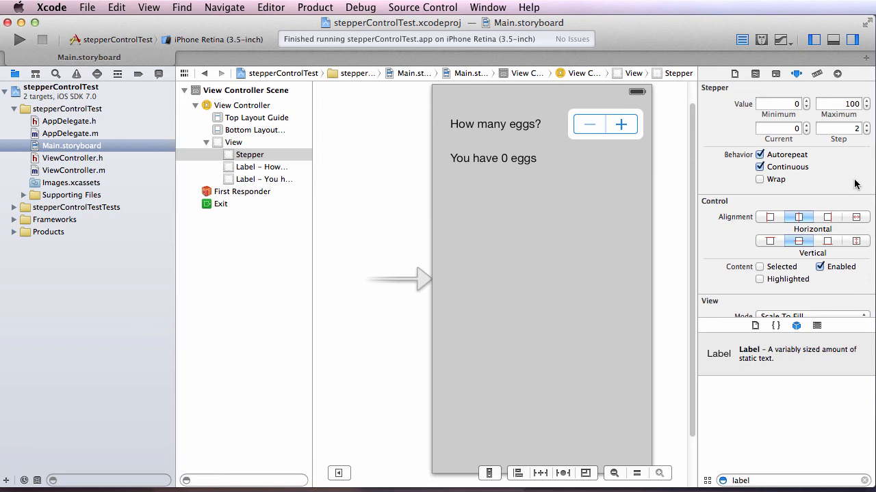
left_click(19, 39)
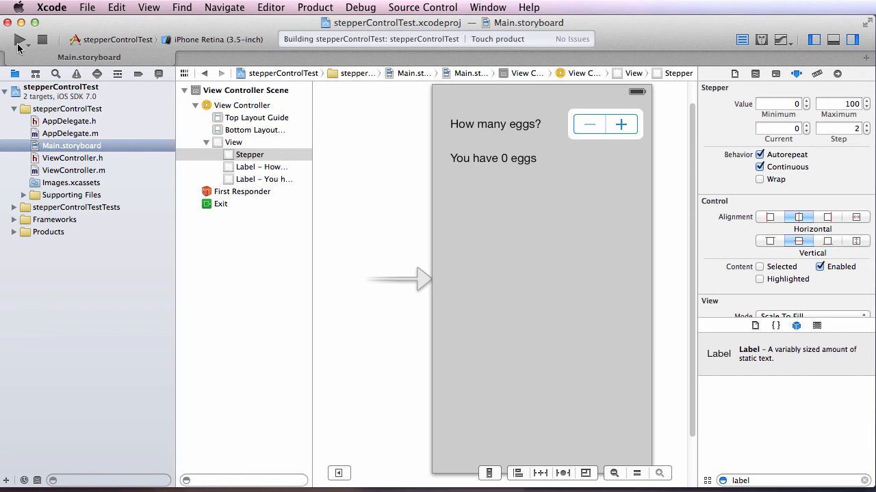